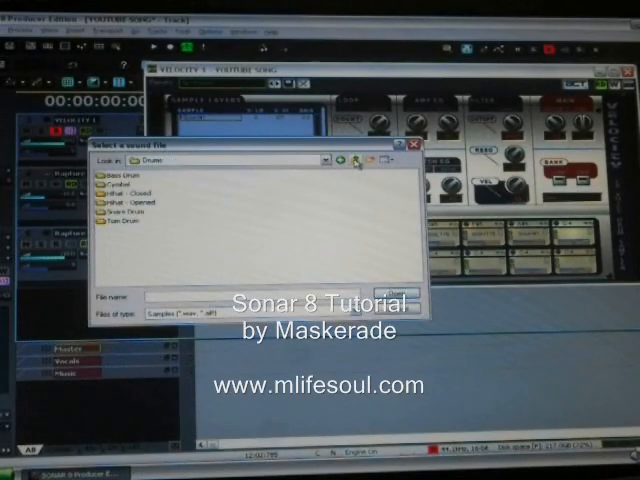
Leave the Drum folder and choose an AA51 efx sample from Vox_and_Fx for Velocity
{"action": "left_click", "coordinate": [349, 159]}
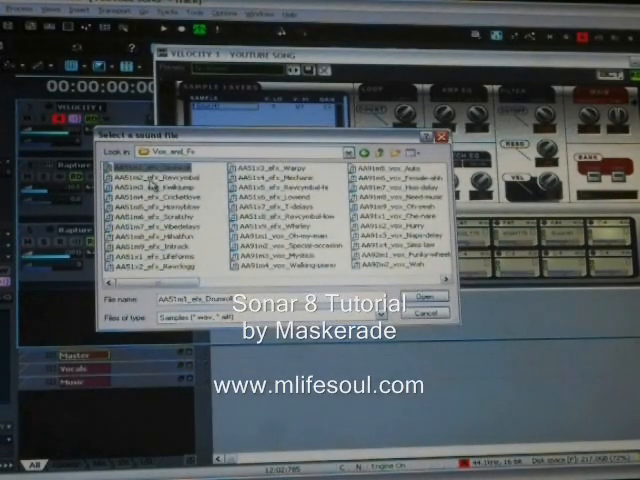
{"action": "left_click", "coordinate": [155, 176]}
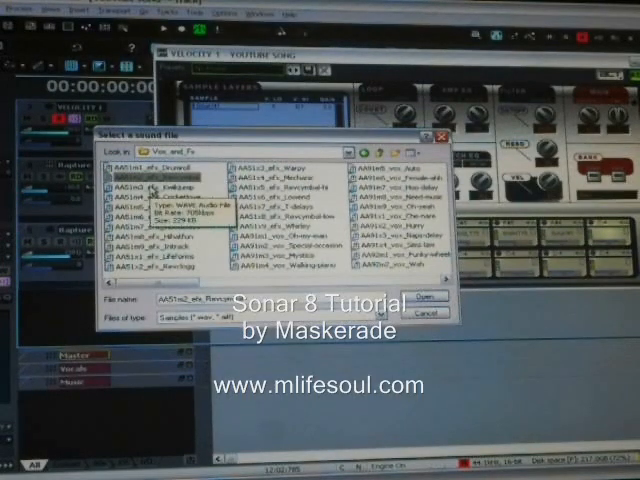
{"action": "left_click", "coordinate": [427, 298]}
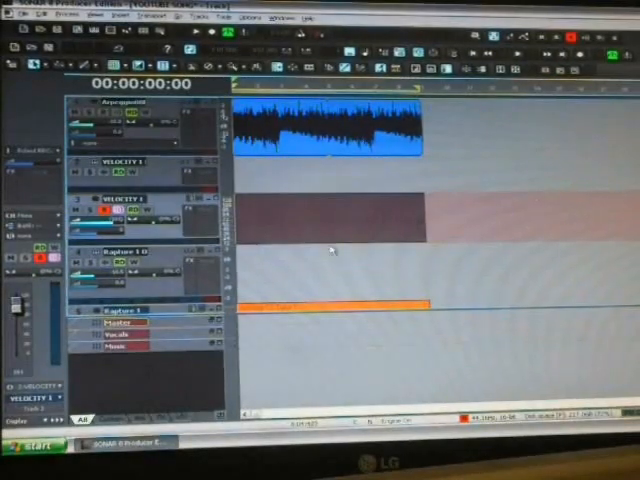
{"action": "mouse_move", "coordinate": [303, 210]}
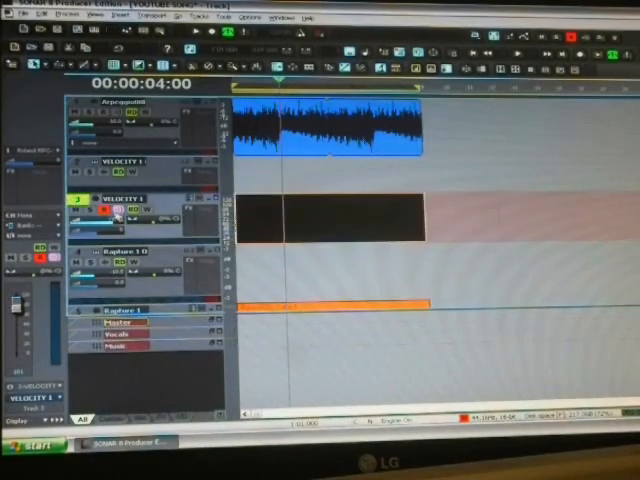
{"action": "left_click", "coordinate": [96, 16]}
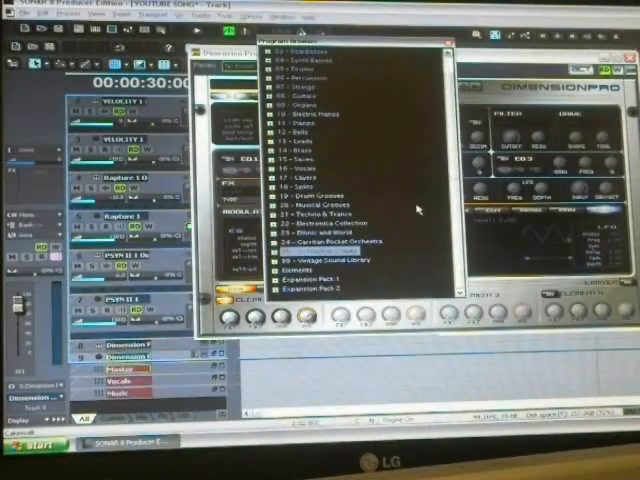
{"action": "mouse_move", "coordinate": [435, 158]}
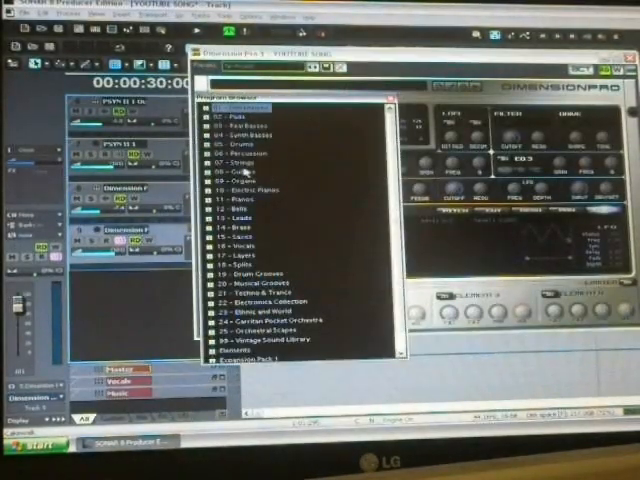
Expand Garritan Pocket Orchestra's Section Strings and pick Cellos Pizzicato.prog in Dimension Pro
{"action": "scroll", "scroll_direction": "down", "scroll_amount": 3}
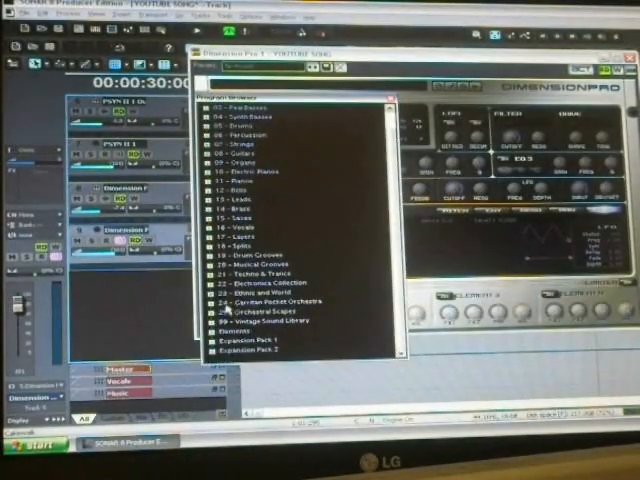
{"action": "left_click", "coordinate": [212, 298]}
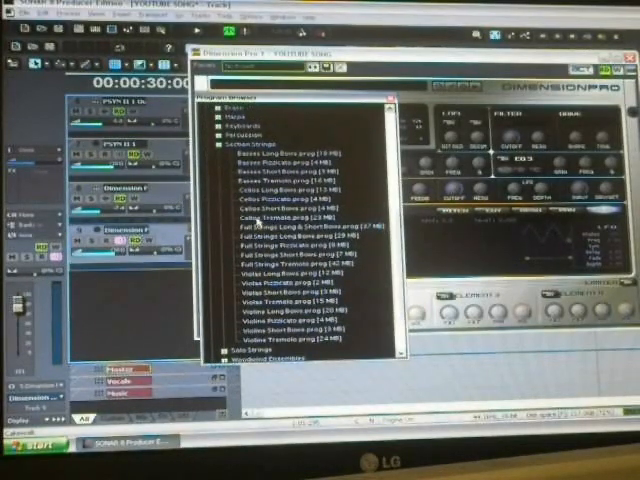
{"action": "left_click", "coordinate": [280, 204]}
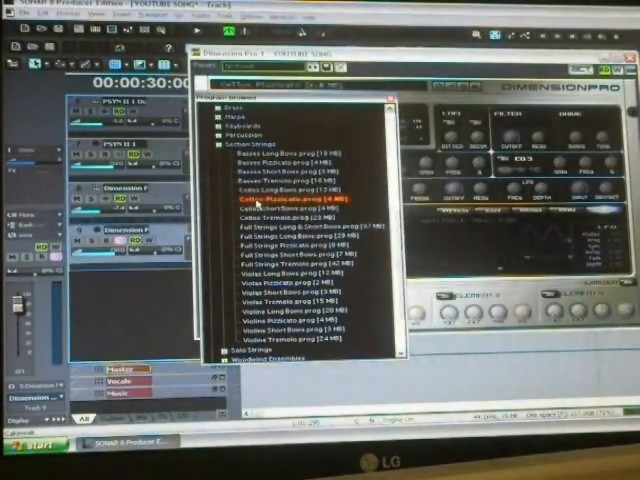